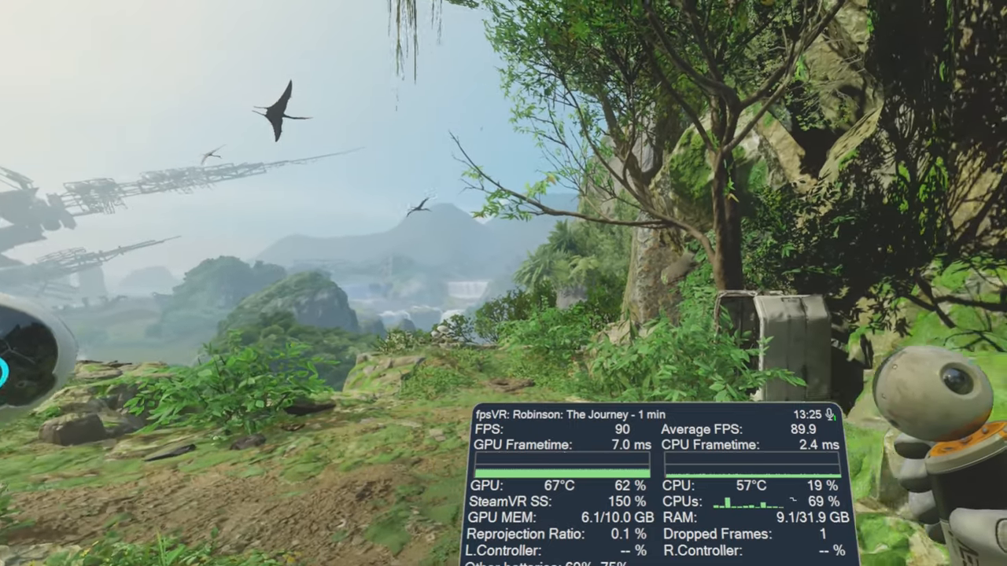
mouse_move(503, 283)
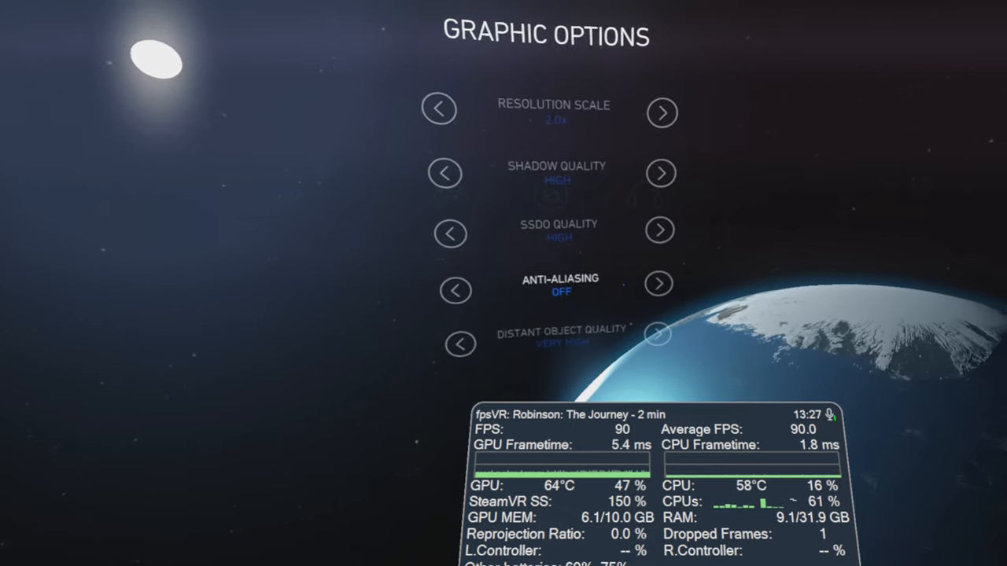
Review the graphic options: high shadow and SSDO, anti-aliasing off, very high distant objects.
left_click(658, 283)
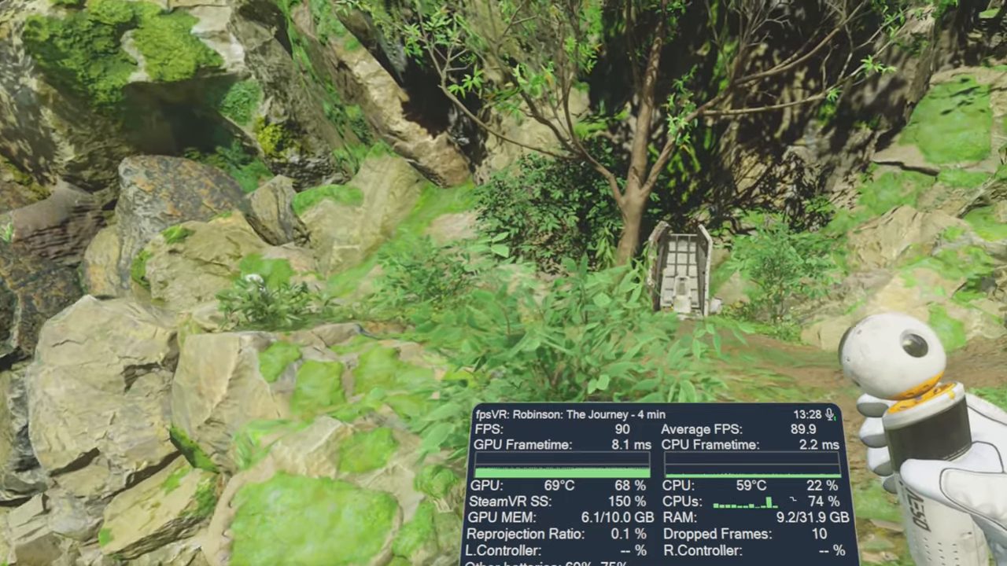
mouse_move(503, 283)
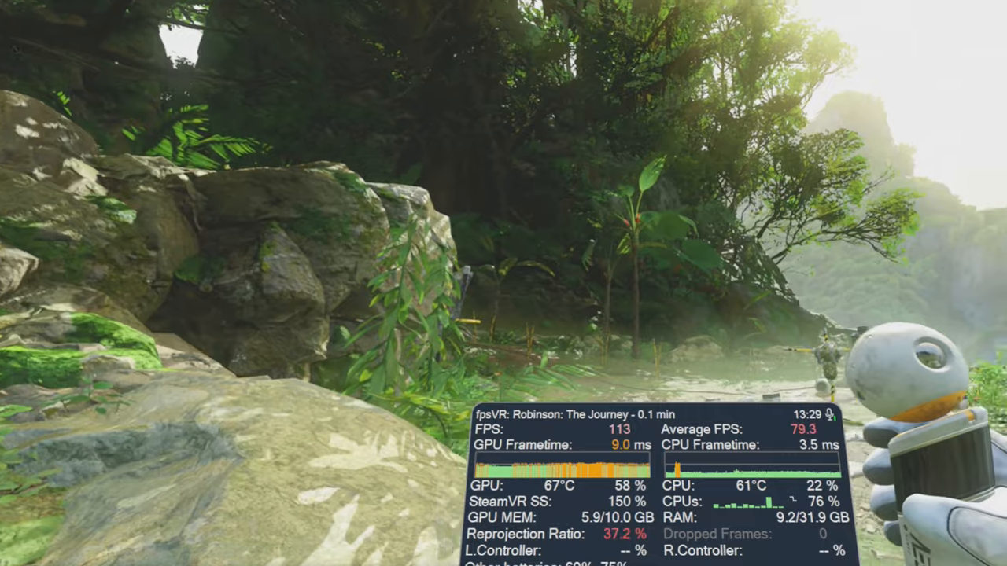
mouse_move(504, 283)
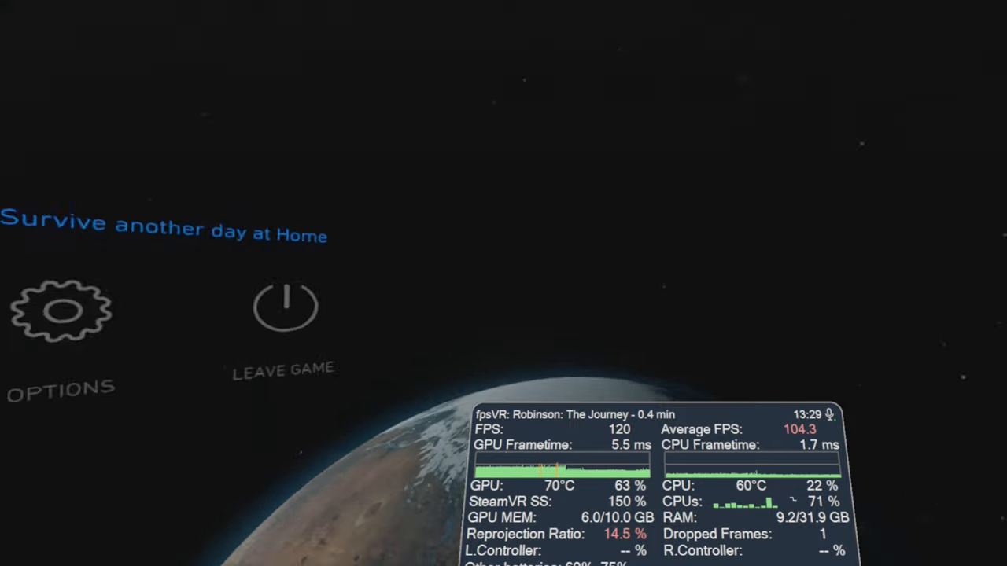
Confirm graphics at 2.0x resolution scale, high shadow/SSDO, temporal anti-aliasing, very high distant objects.
left_click(60, 312)
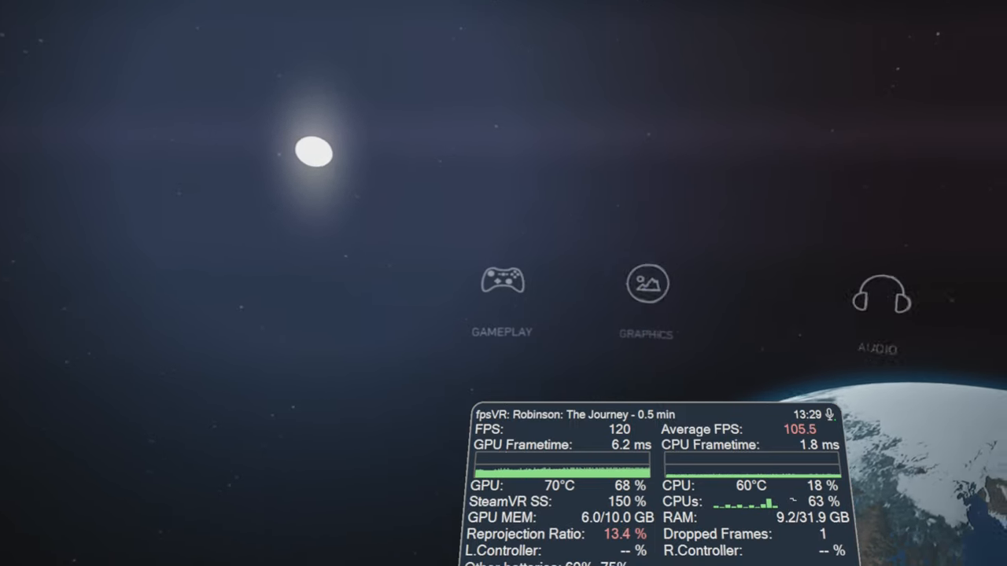
left_click(646, 283)
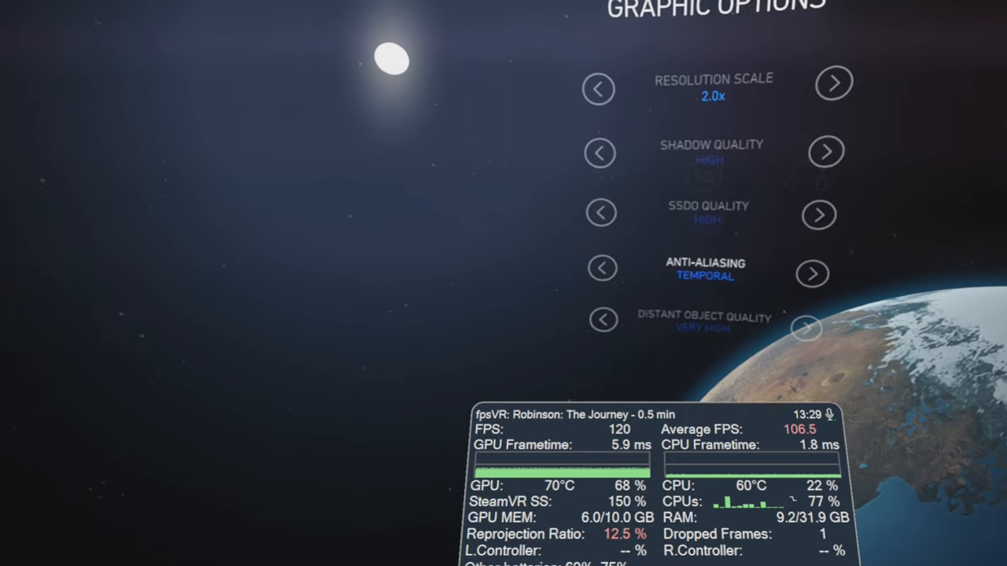
left_click(601, 268)
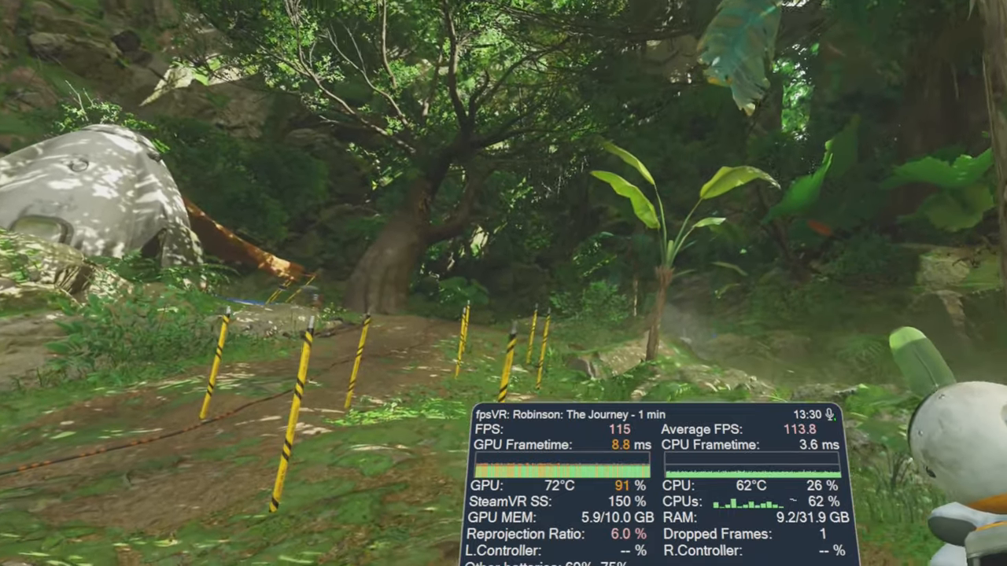
mouse_move(503, 283)
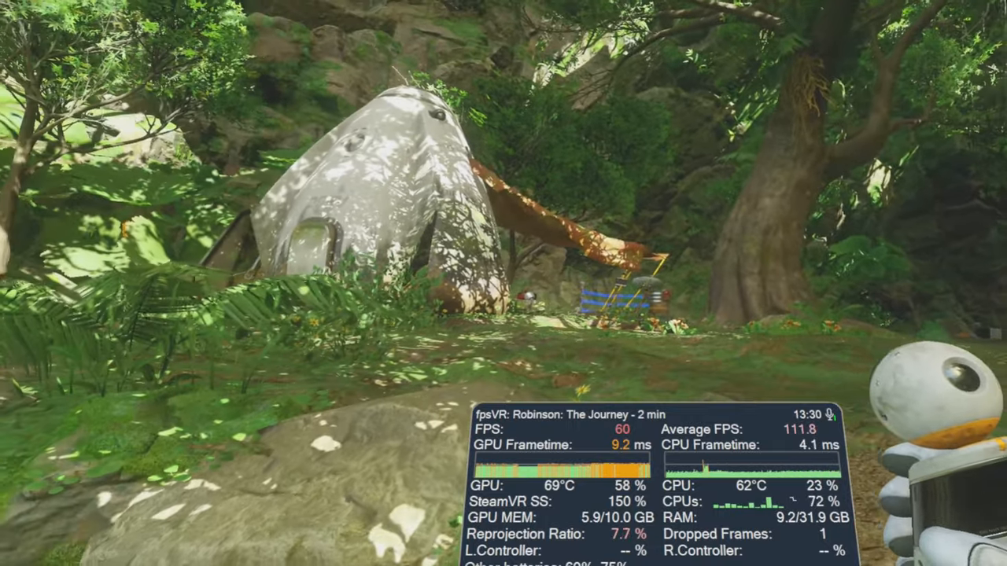
mouse_move(503, 283)
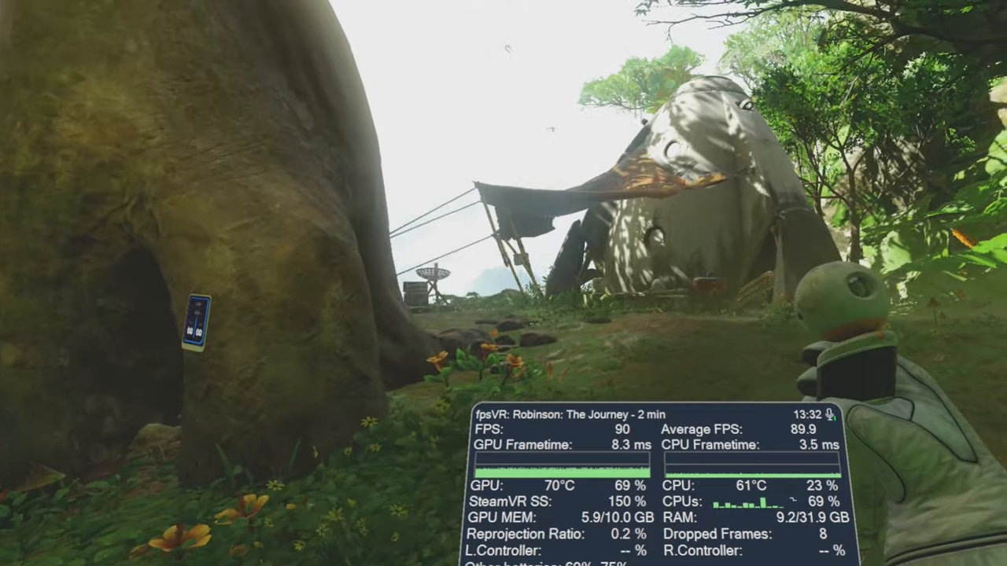
mouse_move(503, 283)
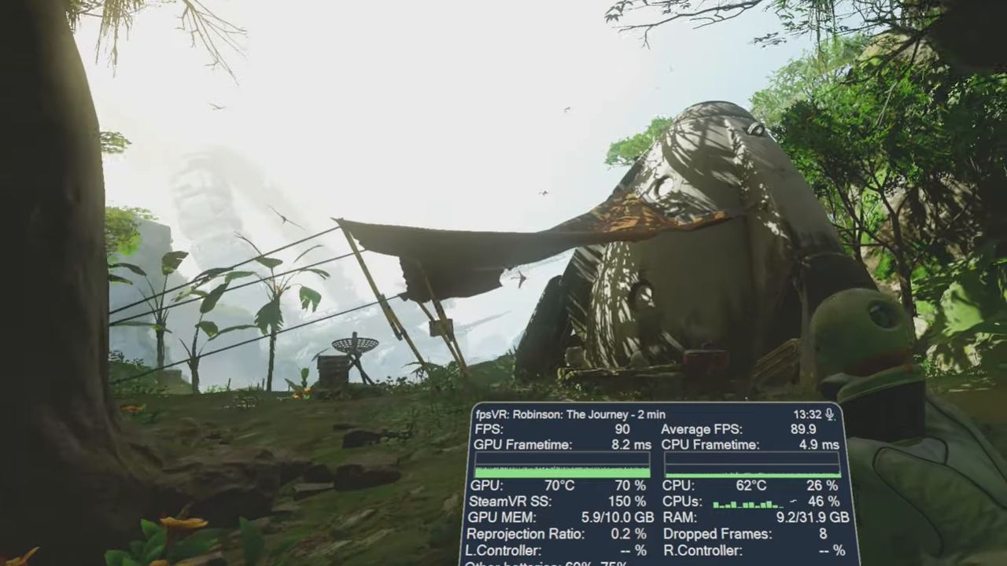
mouse_move(503, 283)
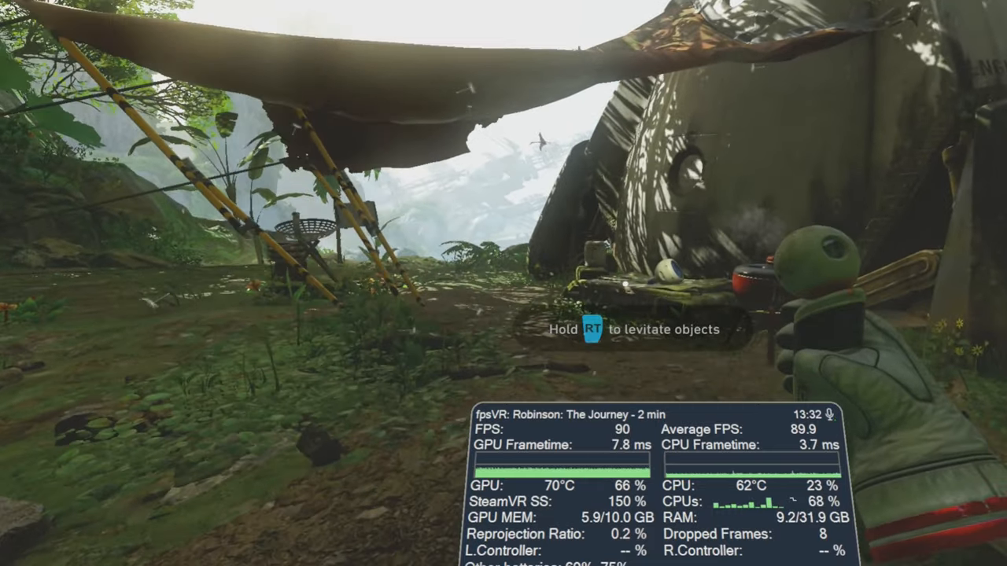